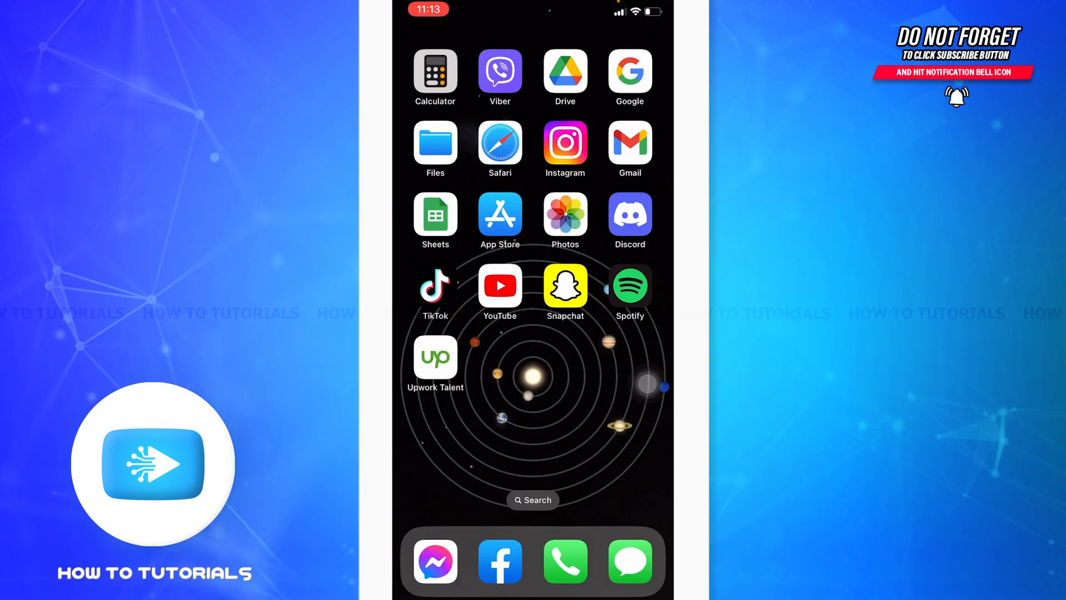
- Launch the Upwork Talent app and show the account side menu
{"action": "left_click", "coordinate": [435, 358]}
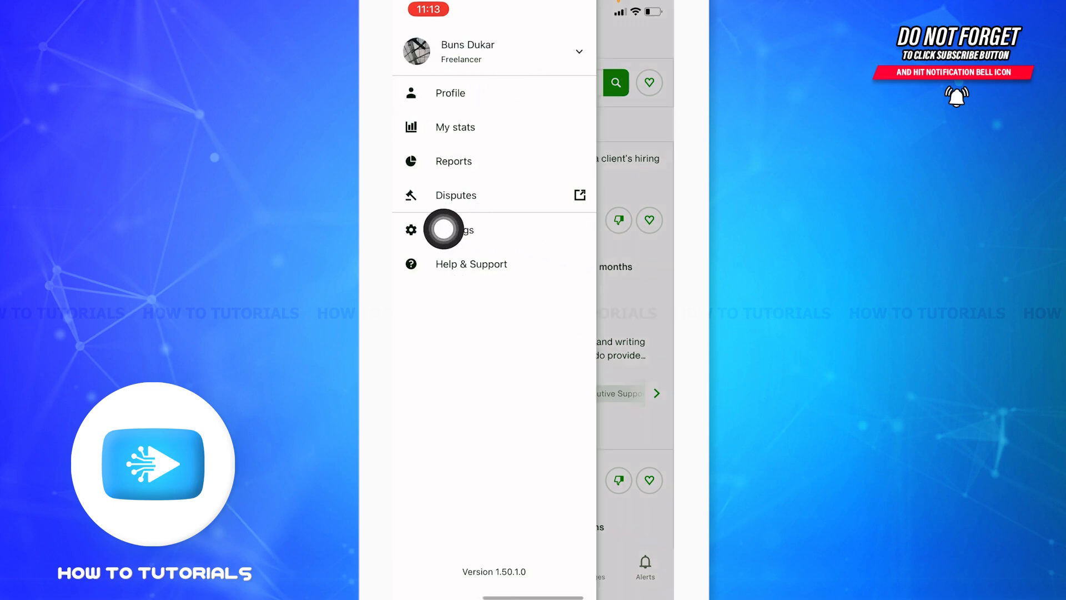
- Go to Settings and view the Contact info page with user ID, name and email
{"action": "left_click", "coordinate": [455, 230]}
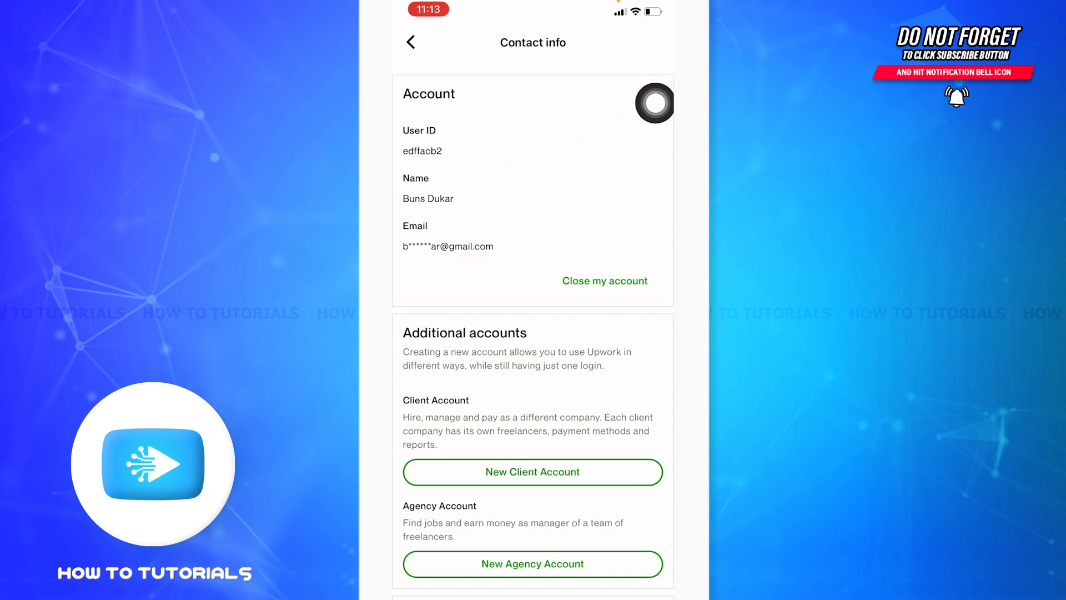
- Edit the Account section's First Name and Last Name fields, then submit with Update
{"action": "left_click", "coordinate": [427, 198]}
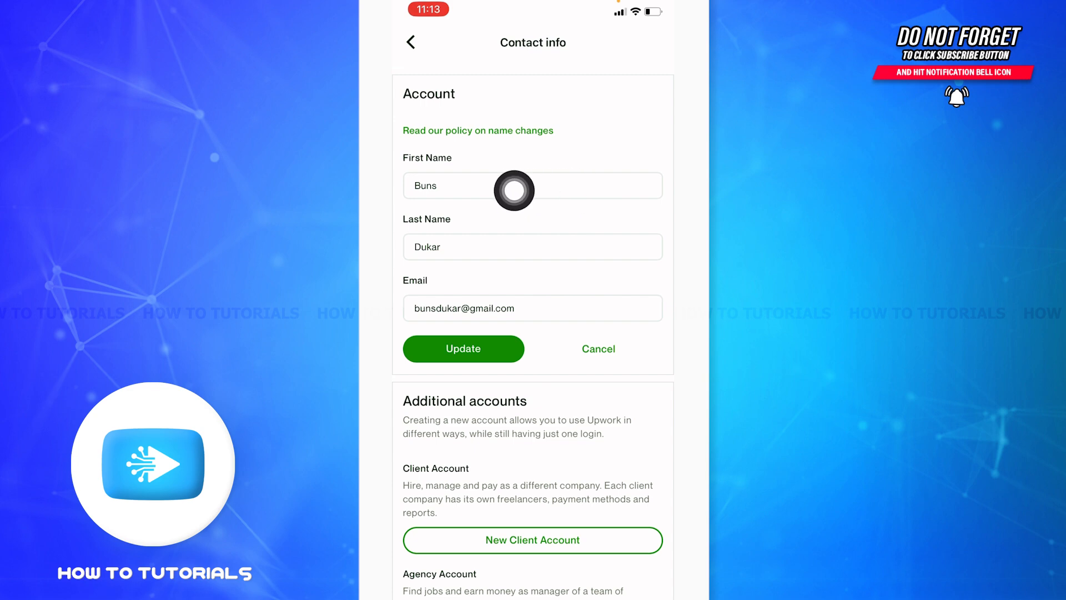
{"action": "left_click", "coordinate": [476, 185]}
{"action": "type", "text": "Will"}
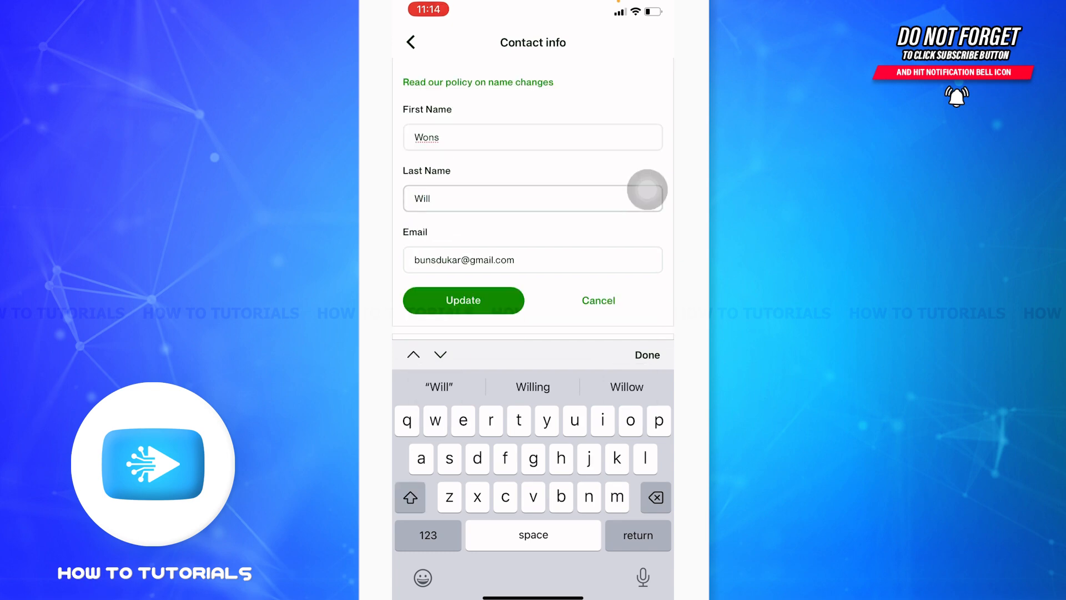
{"action": "left_click", "coordinate": [463, 299]}
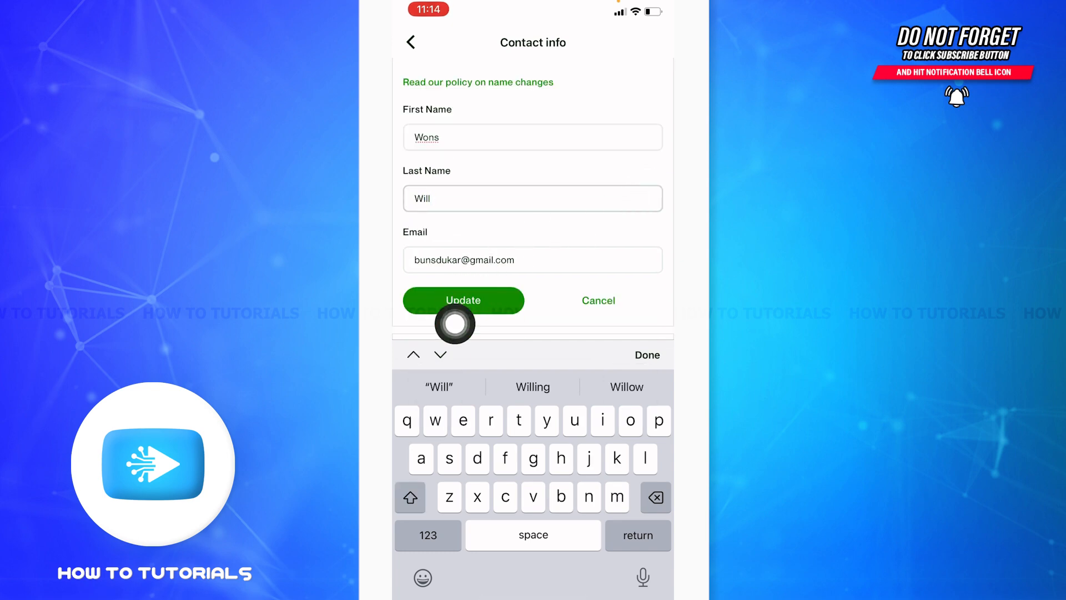
{"action": "left_click", "coordinate": [463, 300]}
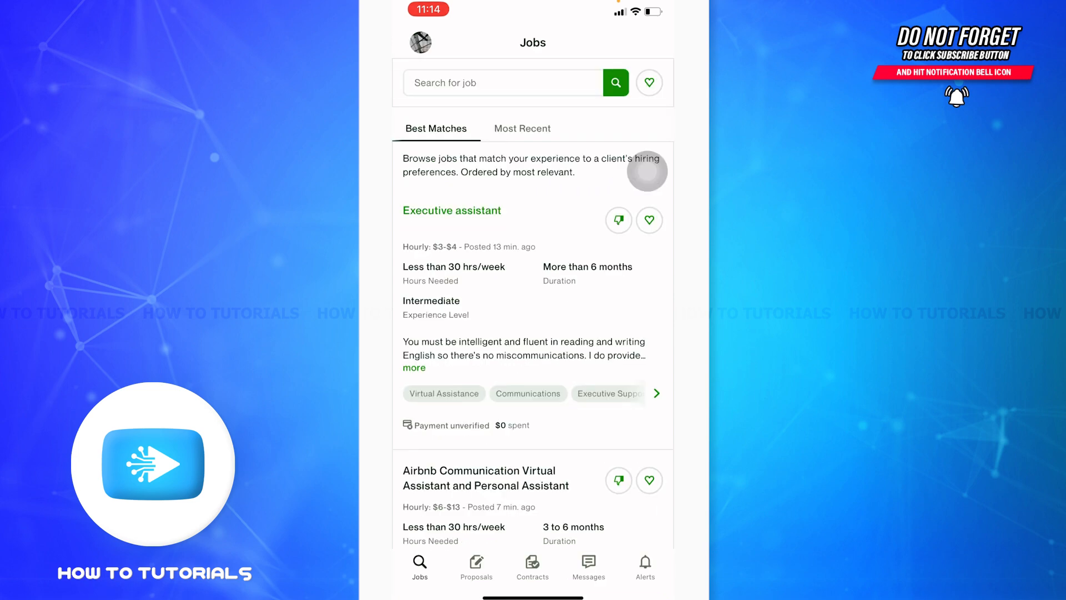
- Reopen the account side menu from the Jobs page, still showing the original name
{"action": "left_click", "coordinate": [420, 42]}
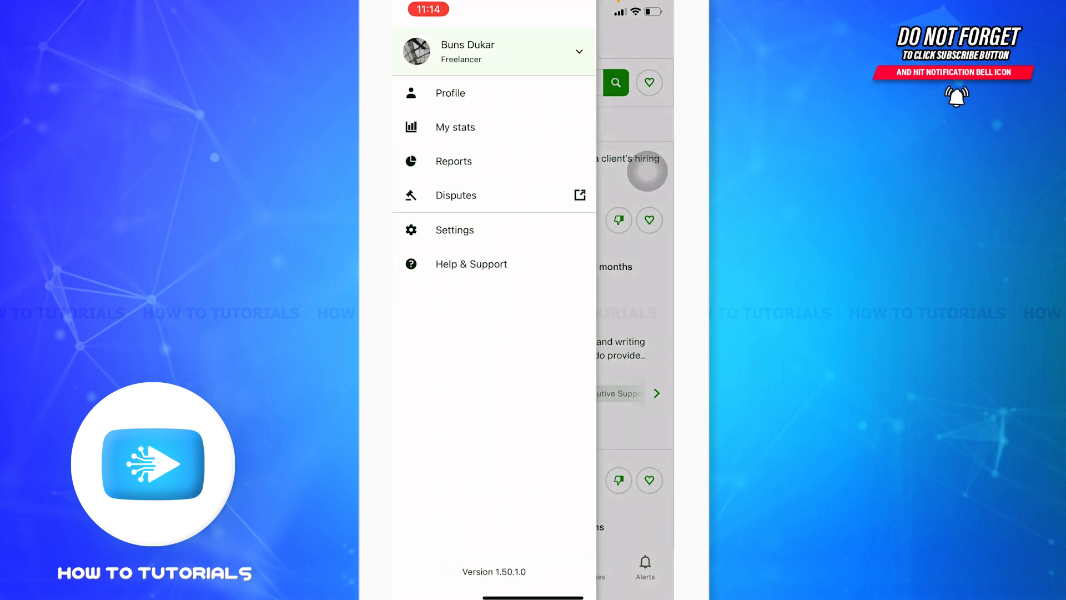